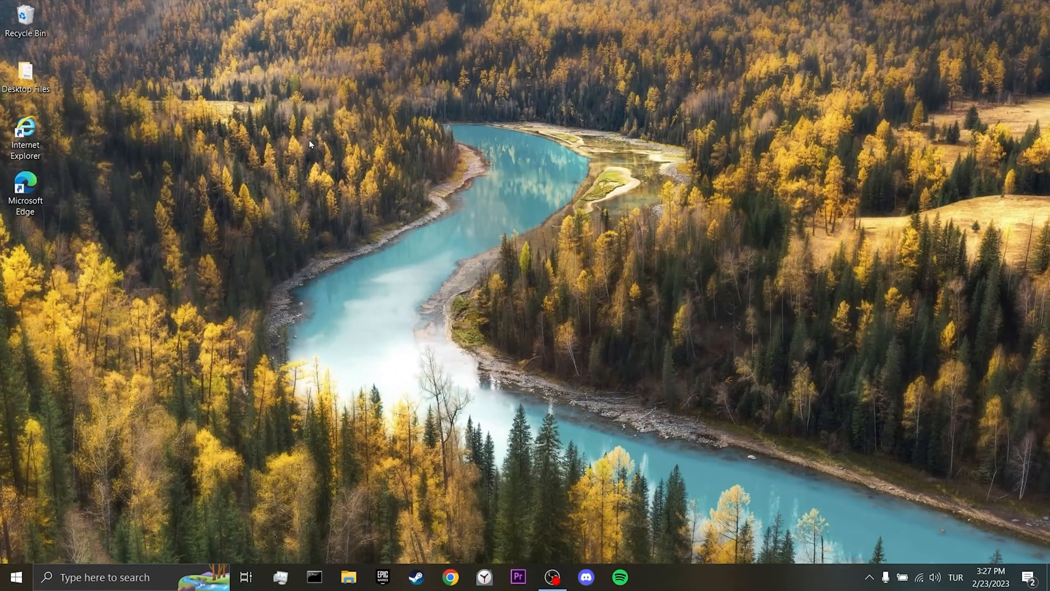
pyautogui.moveTo(878, 170)
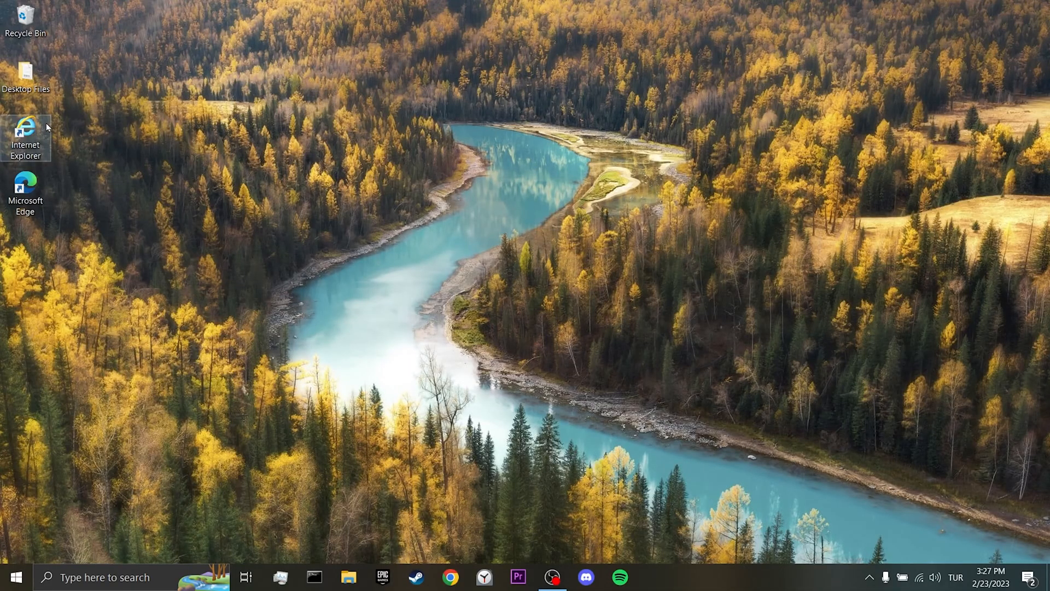
# Step: Launch Internet Explorer from its desktop shortcut and view the retirement notice pointing to Microsoft Edge
pyautogui.doubleClick(26, 130)
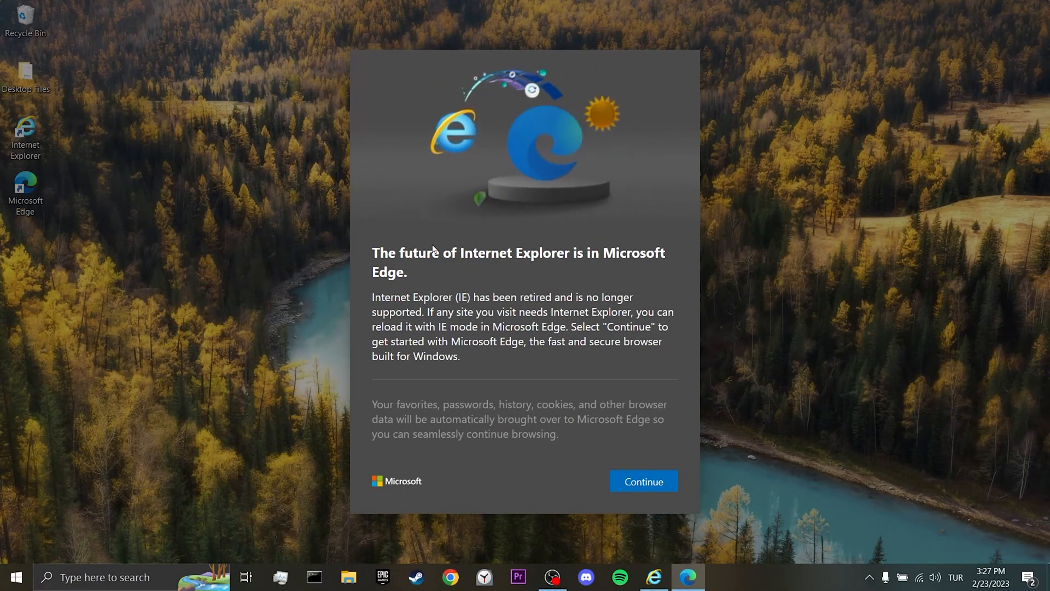
pyautogui.moveTo(643, 283)
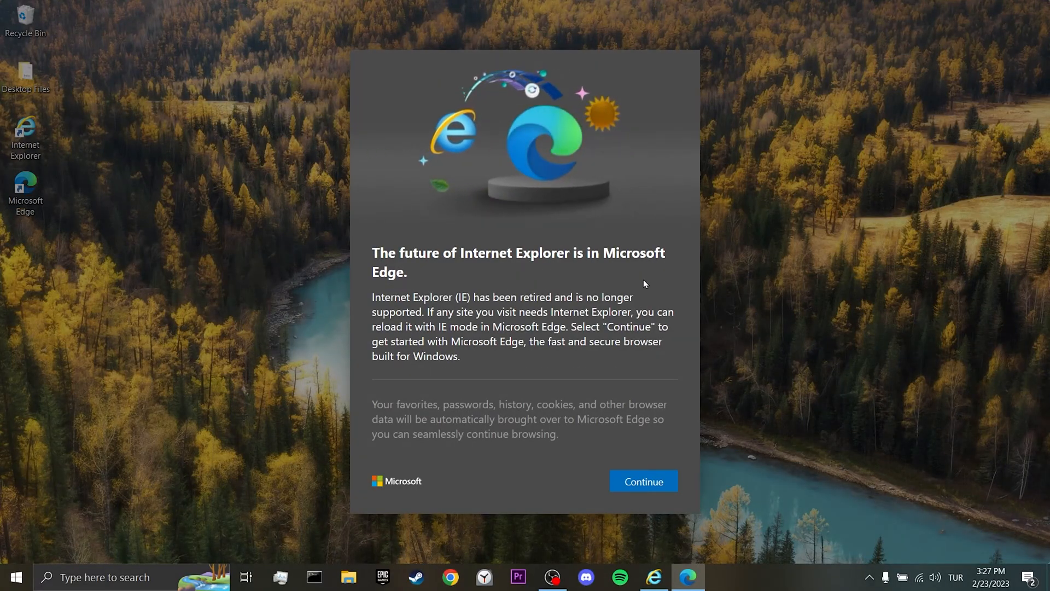
pyautogui.rightClick(686, 576)
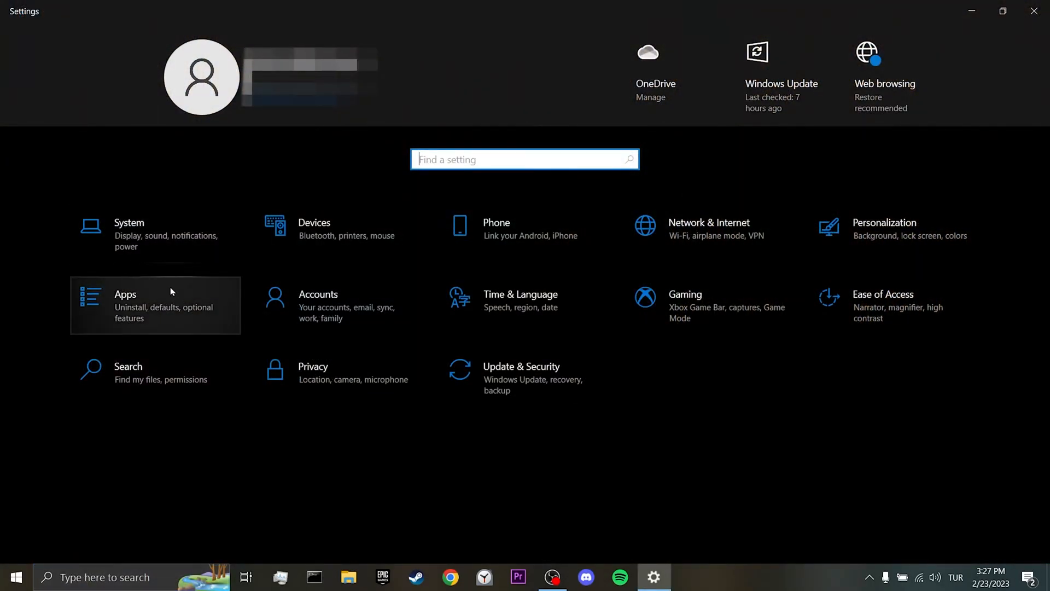
# Step: Visit the Apps settings category in Windows Settings, then return toward the desktop
pyautogui.click(154, 305)
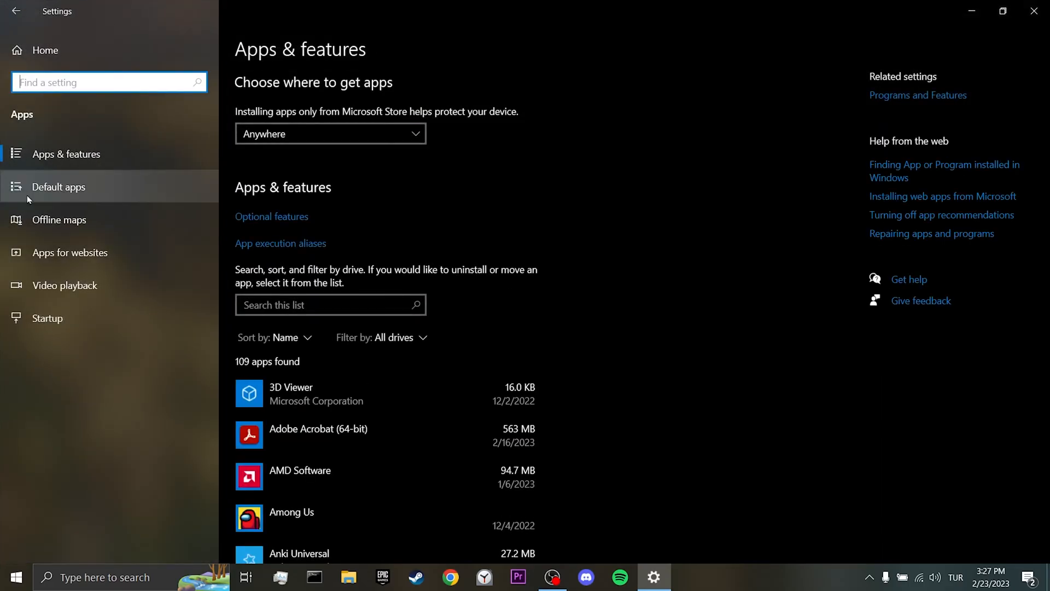
pyautogui.click(58, 187)
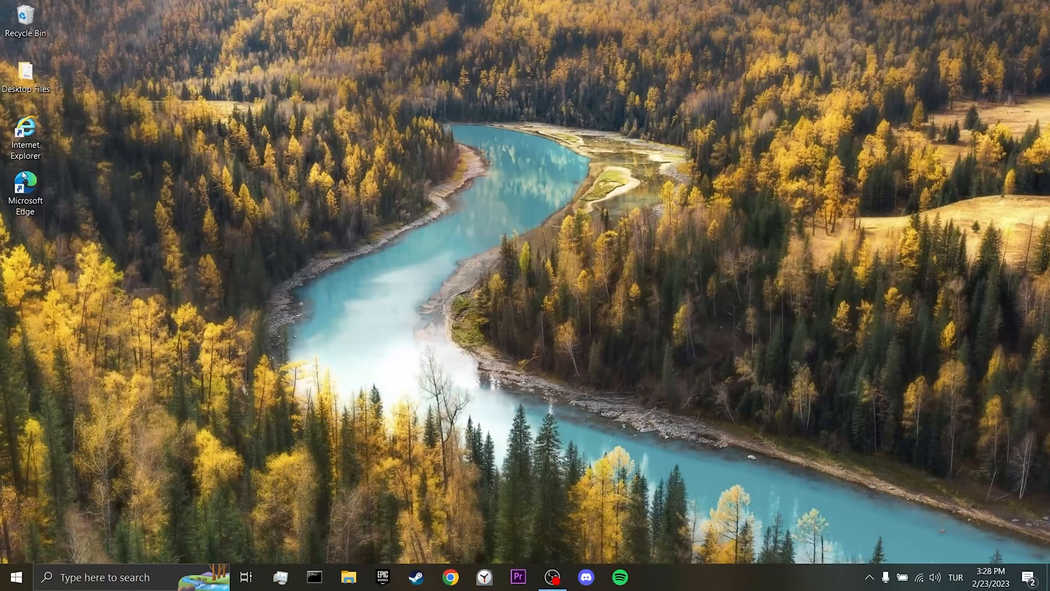
# Step: Launch Microsoft Edge and bring up its Settings at the profile page
pyautogui.doubleClick(25, 186)
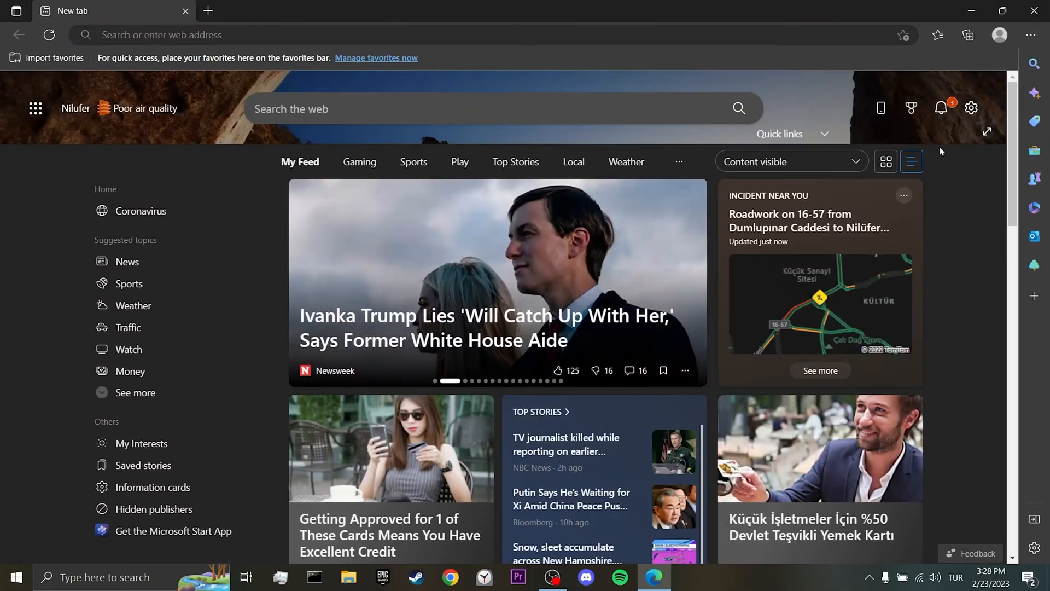
pyautogui.click(1030, 35)
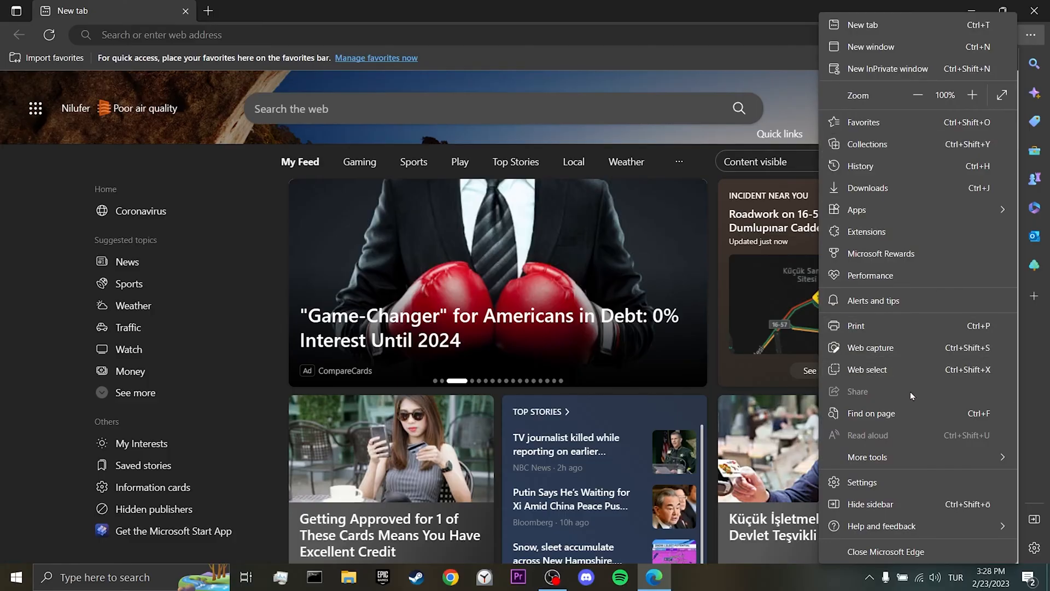
pyautogui.click(862, 481)
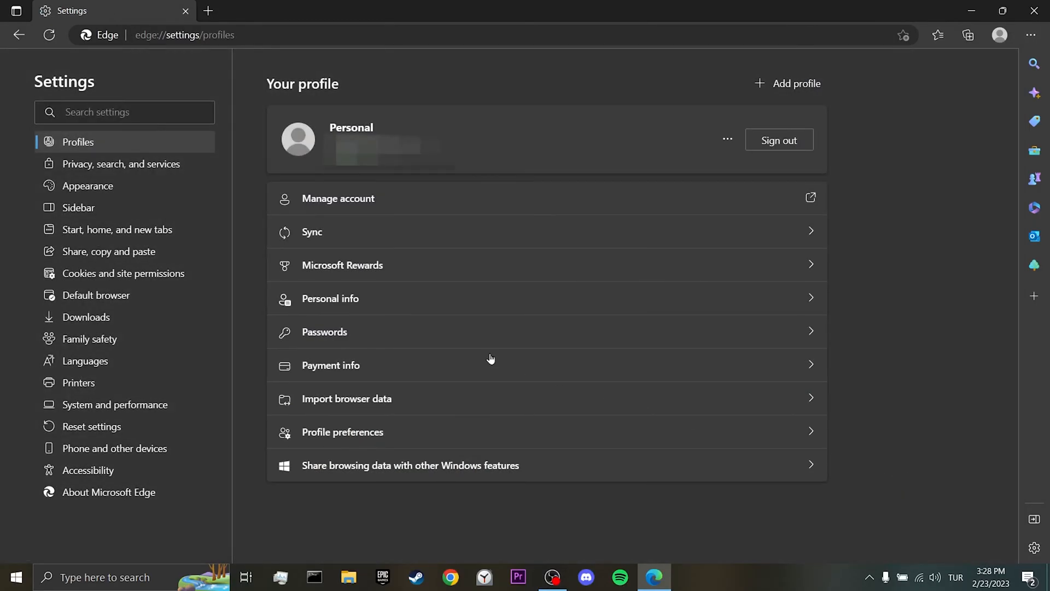
# Step: Show the Default browser settings, reload them, and select the page address
pyautogui.click(96, 294)
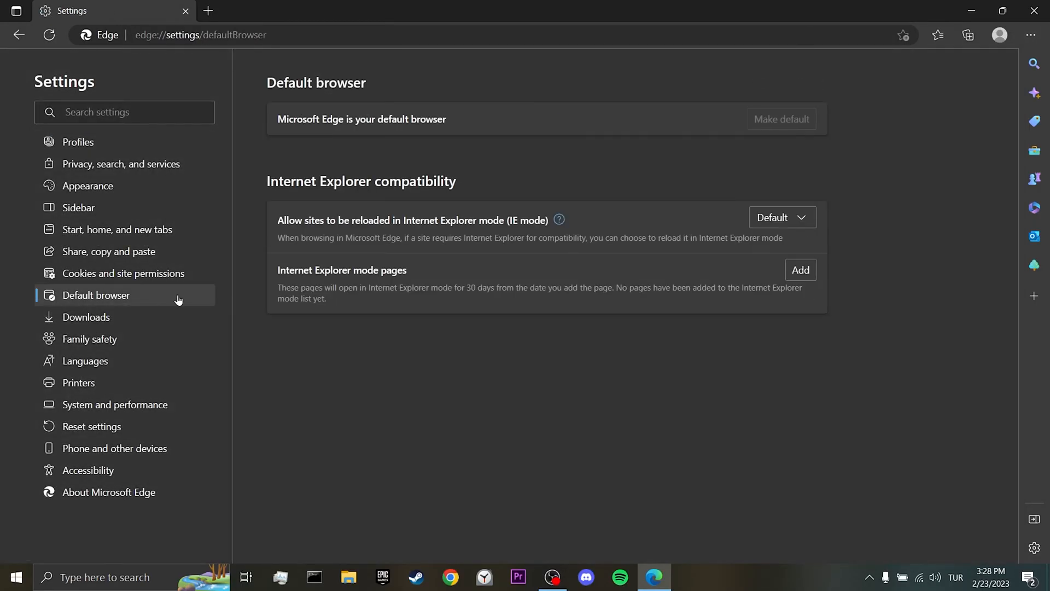
pyautogui.moveTo(572, 260)
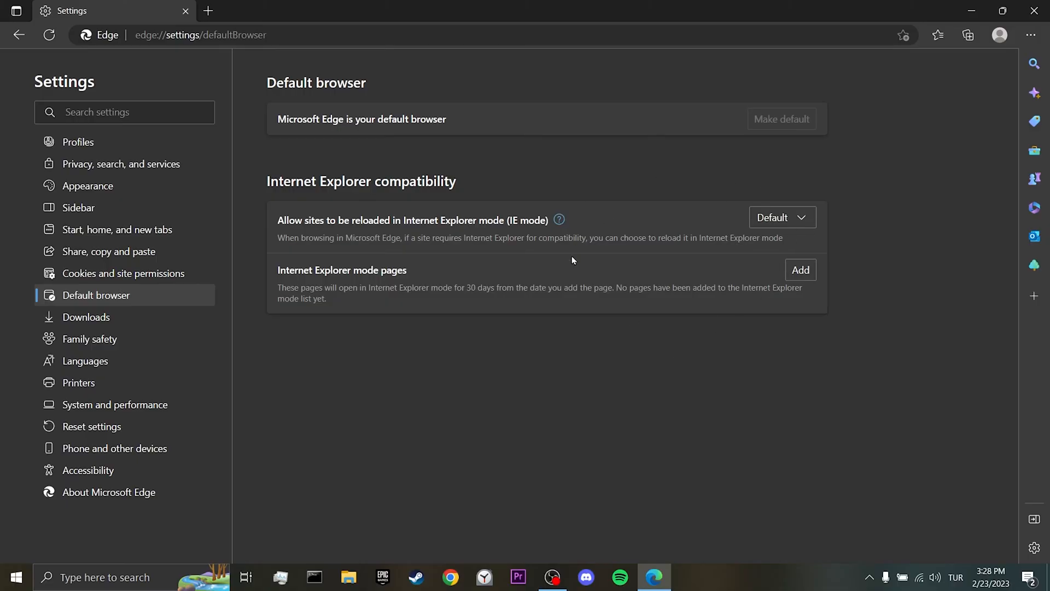
pyautogui.moveTo(622, 229)
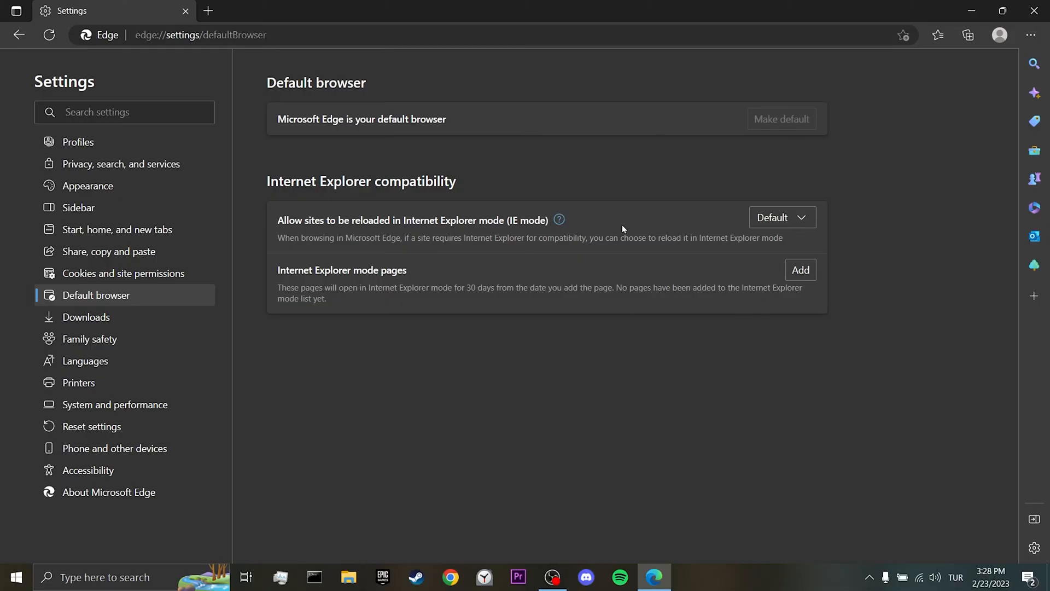
pyautogui.click(48, 35)
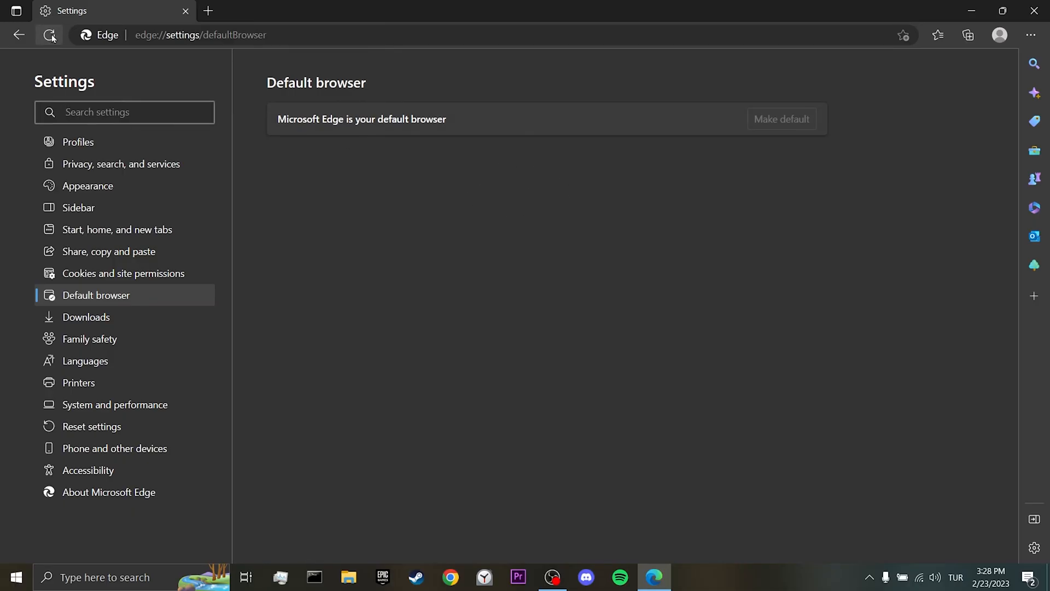
pyautogui.click(201, 35)
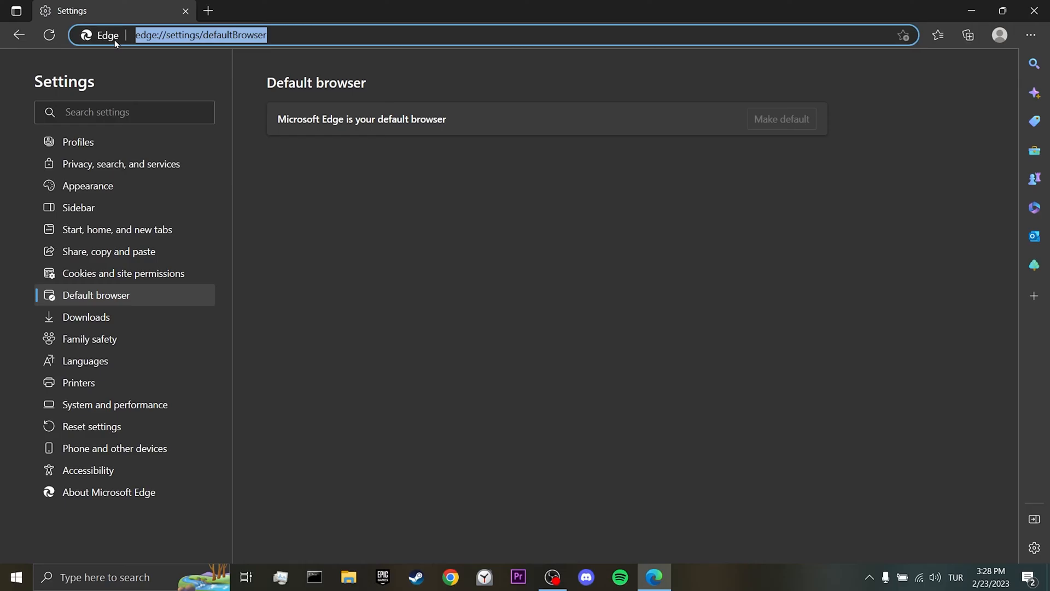
# Step: Switch tabs so the Default browser page shows the Internet Explorer compatibility options again
pyautogui.click(372, 11)
pyautogui.write('edge://settings/defaultbrowser')
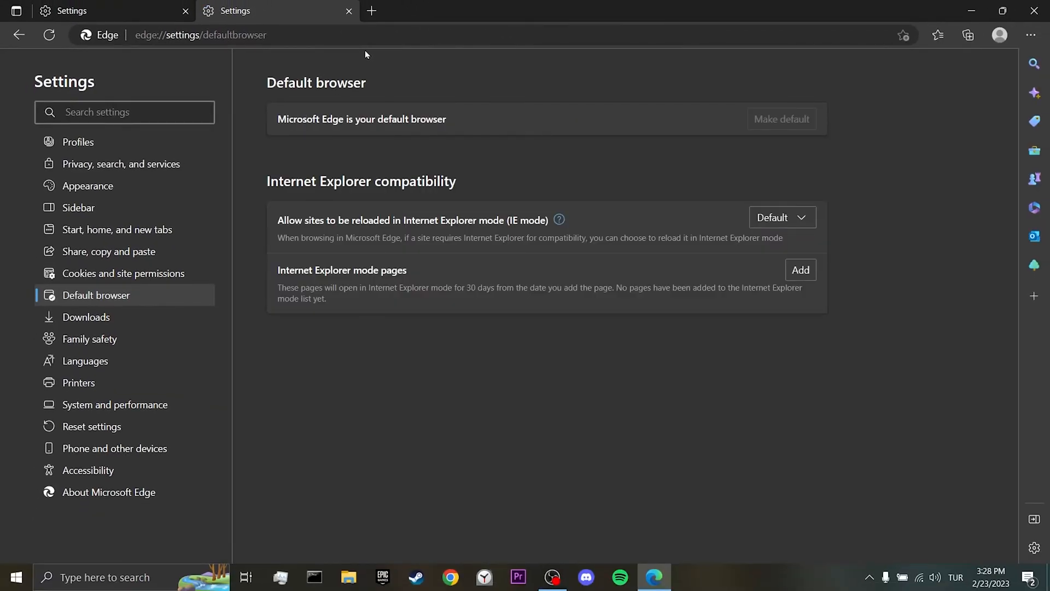
pyautogui.moveTo(789, 163)
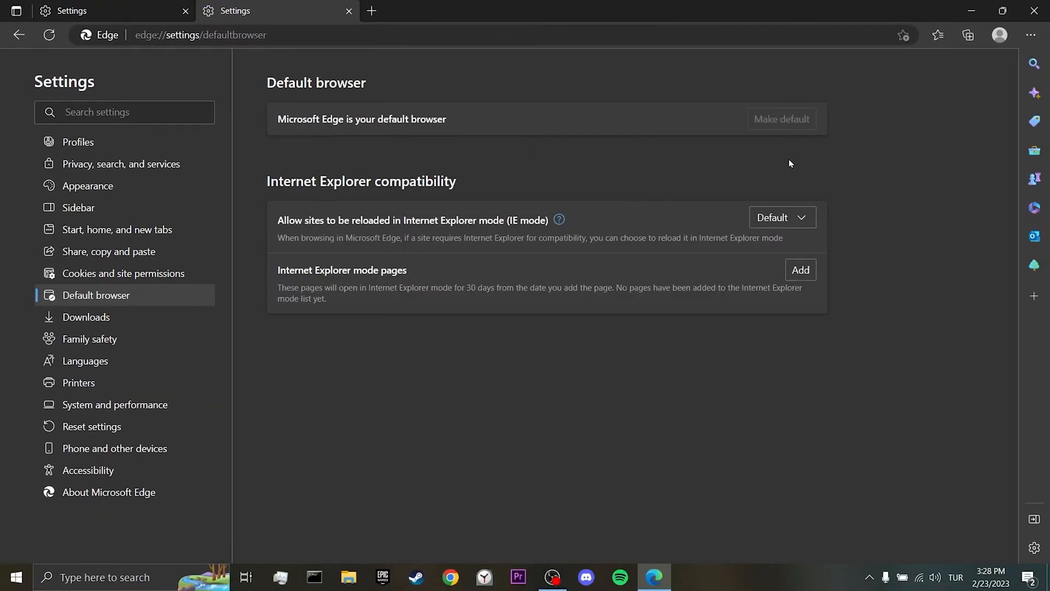
pyautogui.moveTo(614, 196)
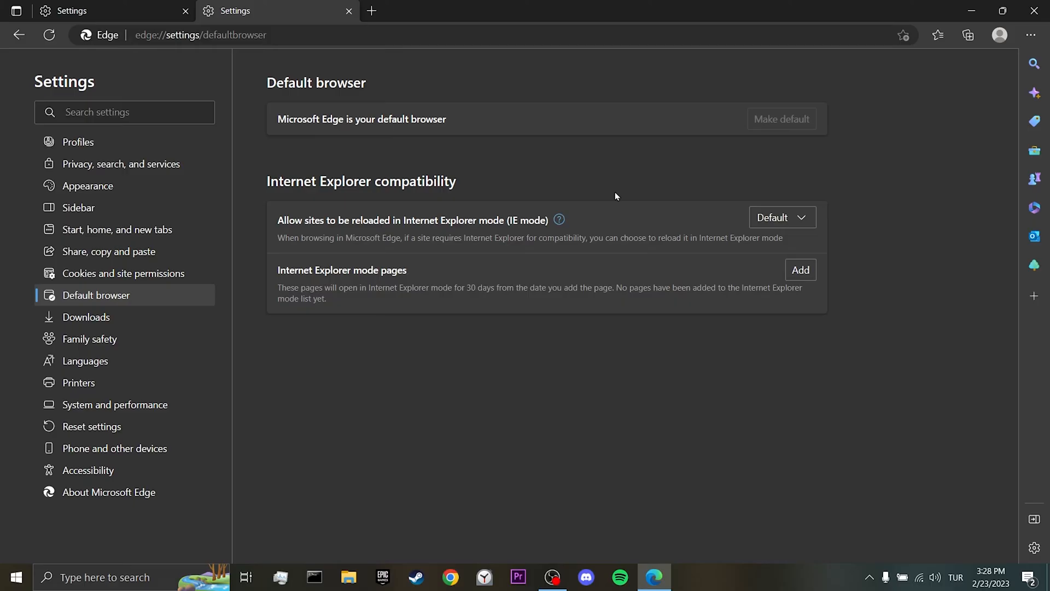
# Step: Set Internet Explorer mode reloading to Allow in the Default browser settings
pyautogui.click(781, 217)
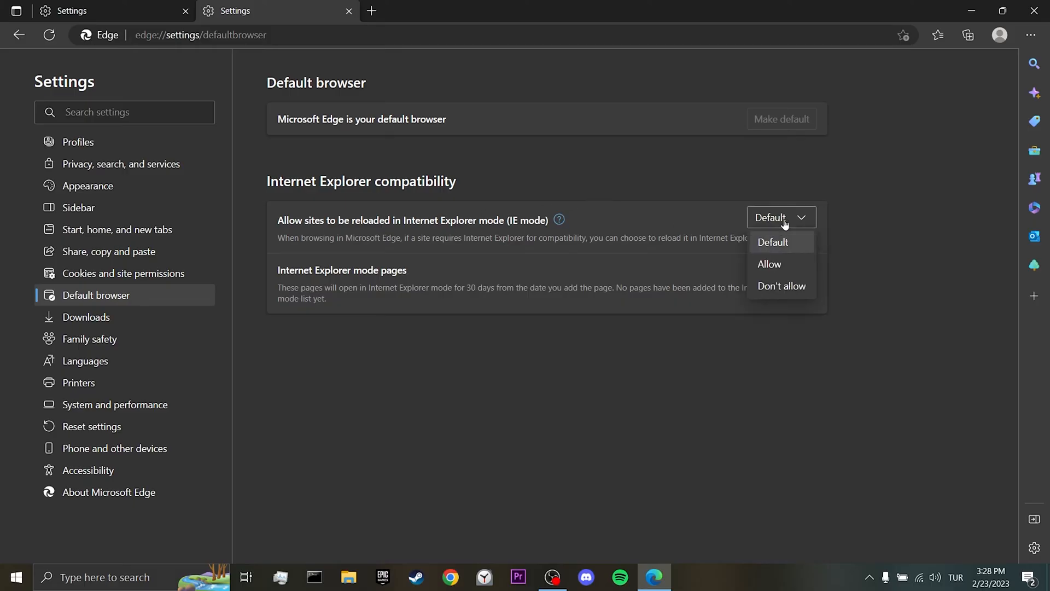
pyautogui.click(769, 264)
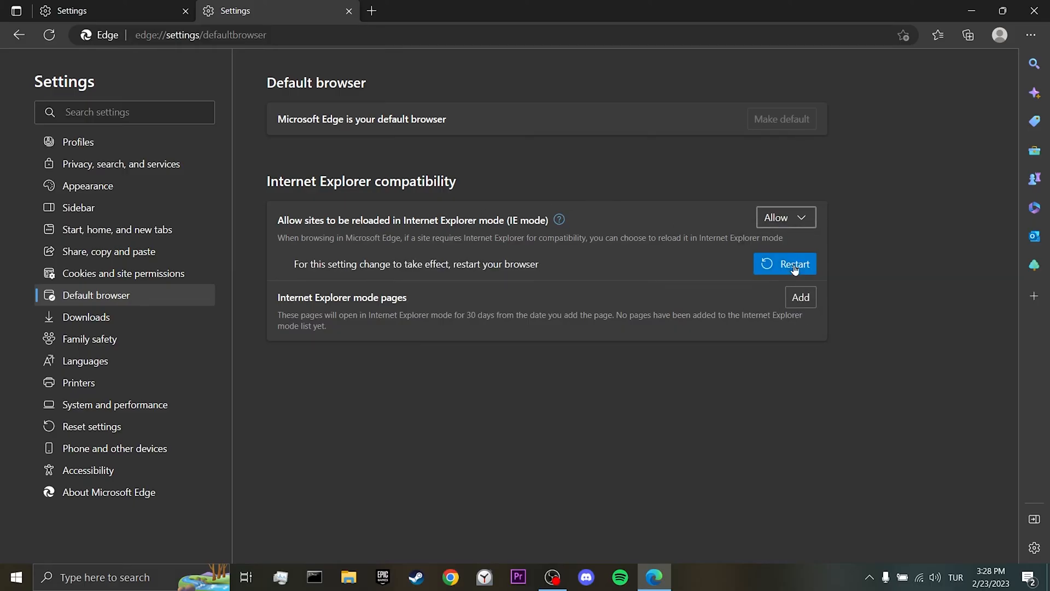
pyautogui.moveTo(854, 261)
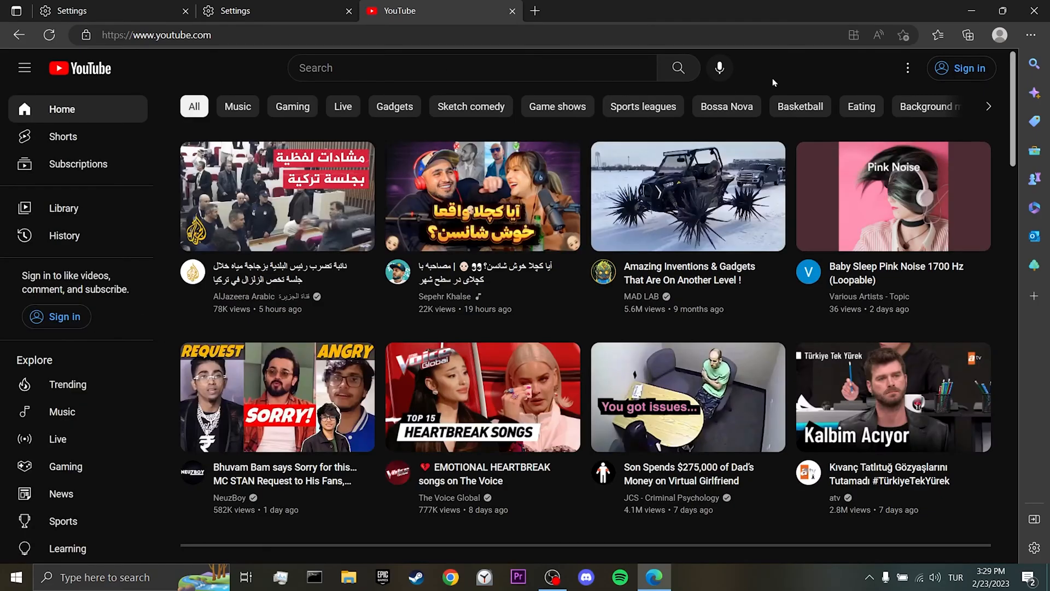
pyautogui.moveTo(1013, 43)
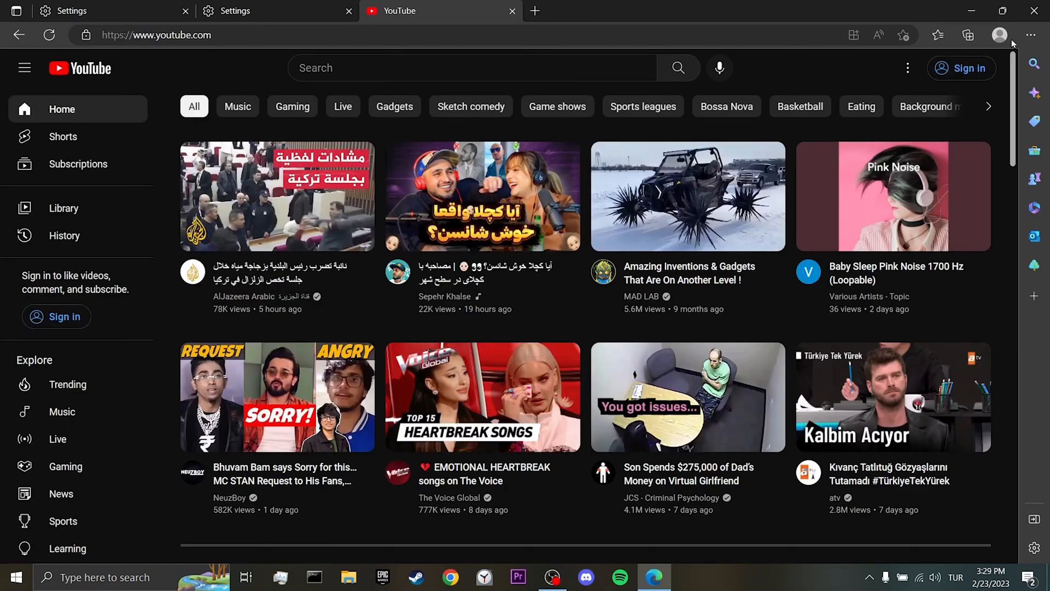
# Step: Bring up Edge's main menu on the YouTube tab to reach the Reload in IE mode option
pyautogui.click(1030, 35)
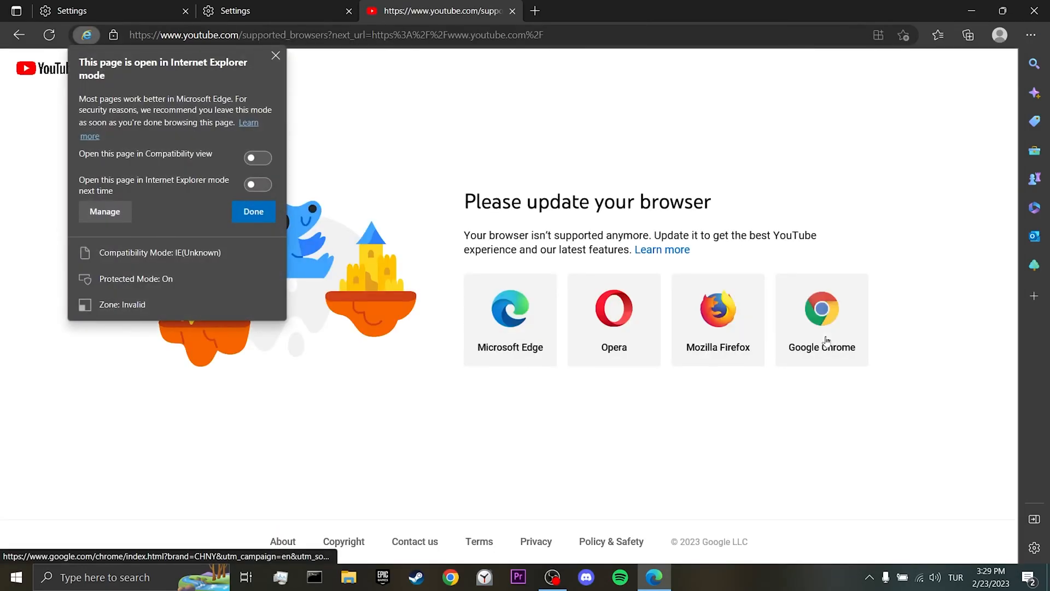
pyautogui.moveTo(839, 255)
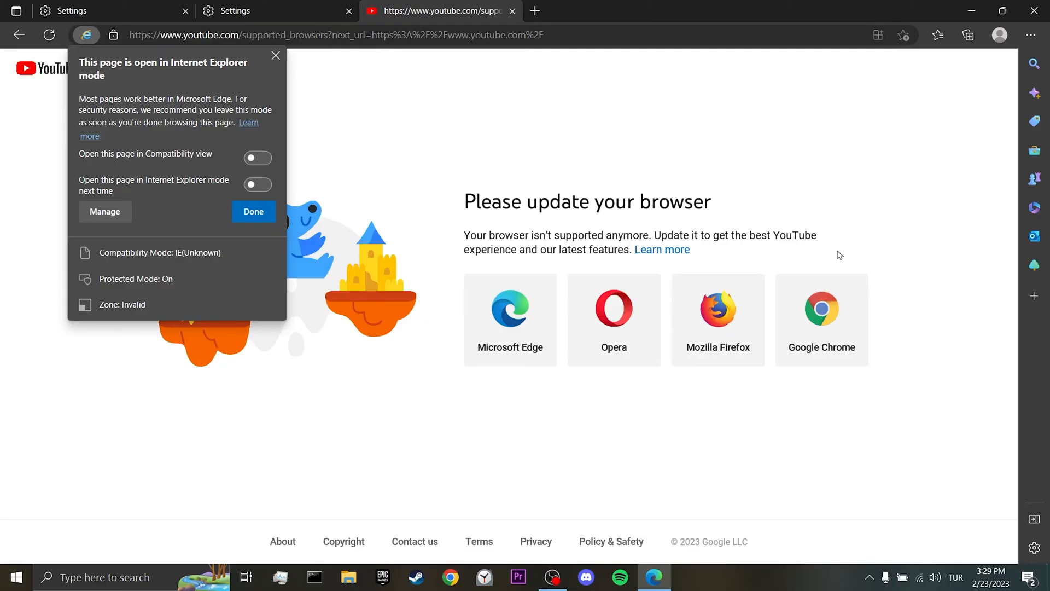
pyautogui.moveTo(681, 212)
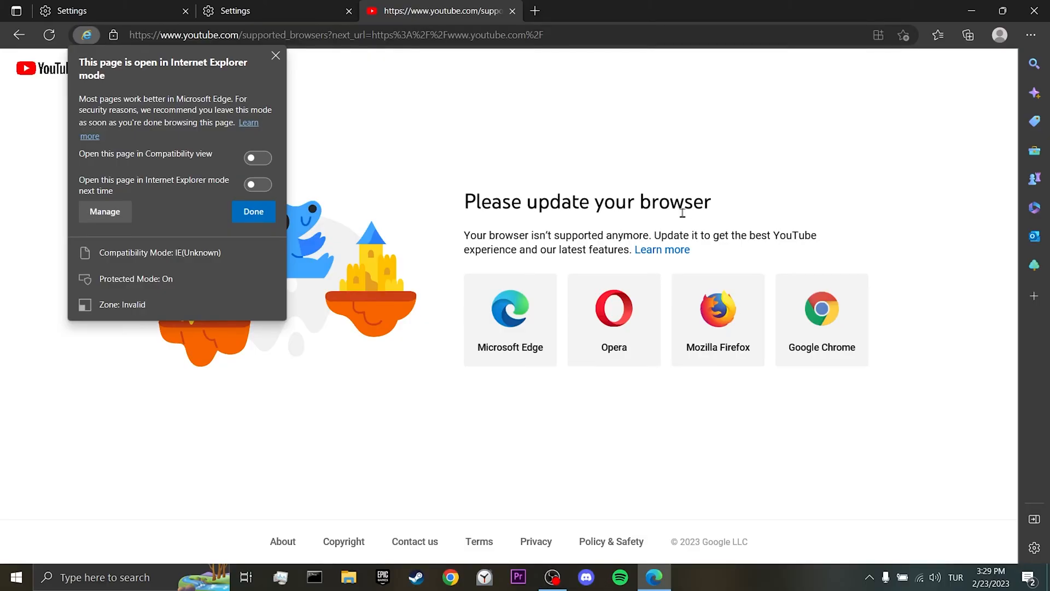
pyautogui.moveTo(727, 207)
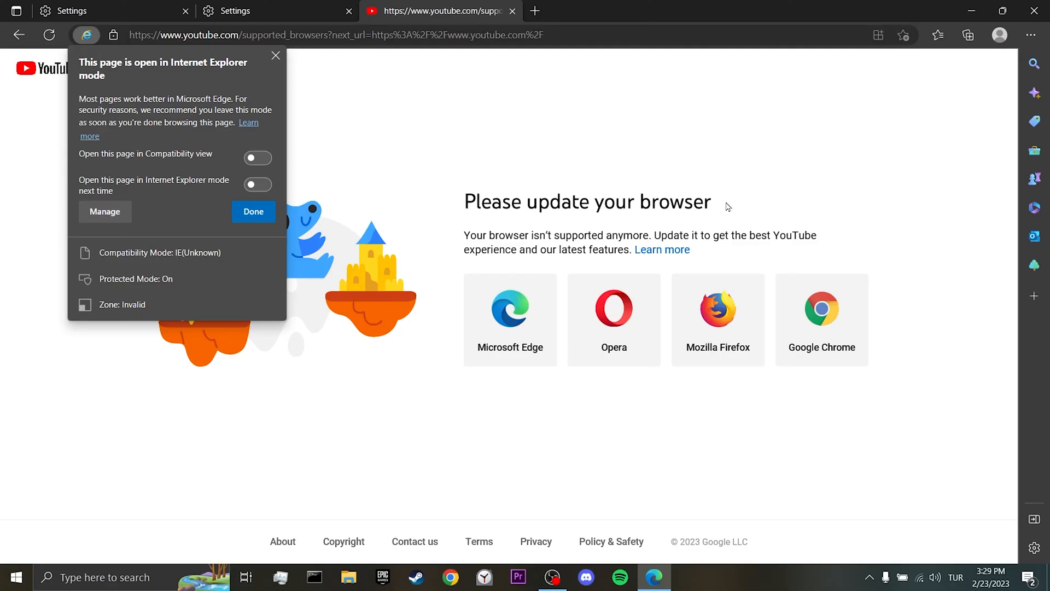
# Step: Return to the Edge Settings tab and start adding an Internet Explorer mode page
pyautogui.click(252, 211)
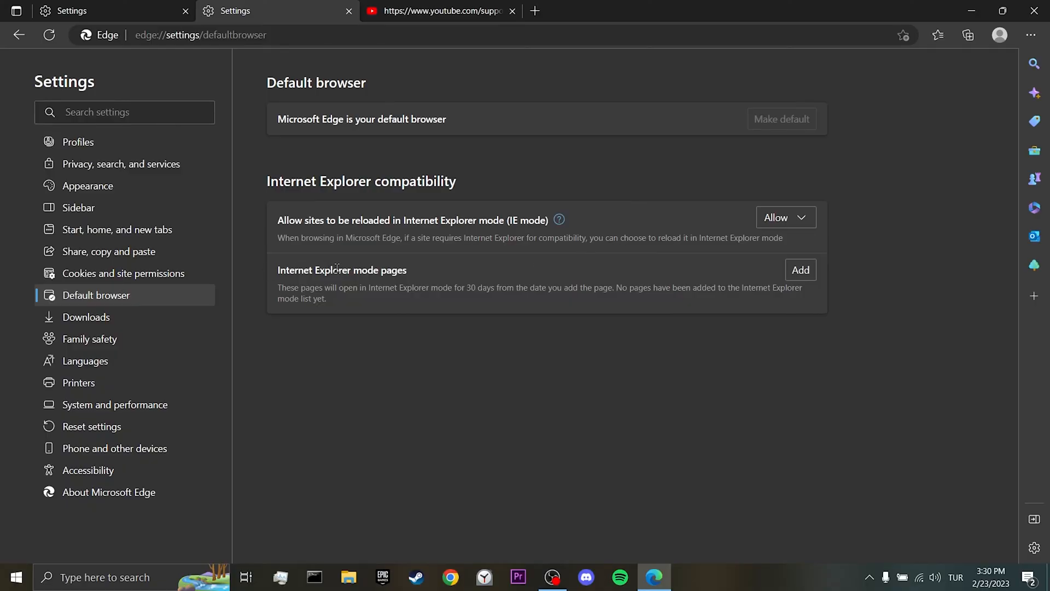
pyautogui.click(799, 269)
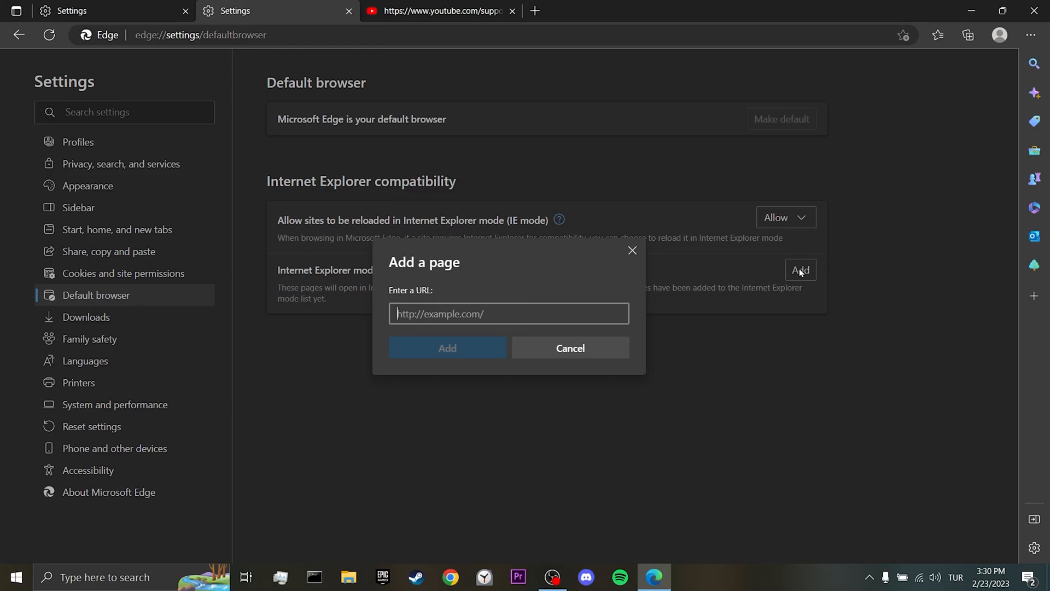
# Step: Close the YouTube tab and paste a copied address into the Add a page URL box
pyautogui.click(512, 11)
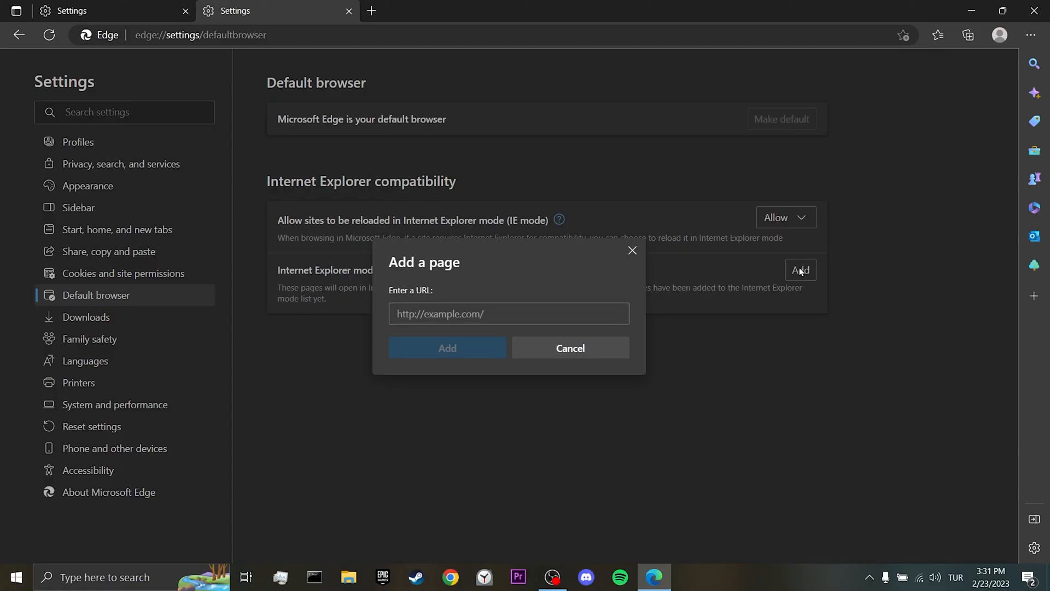
pyautogui.click(508, 314)
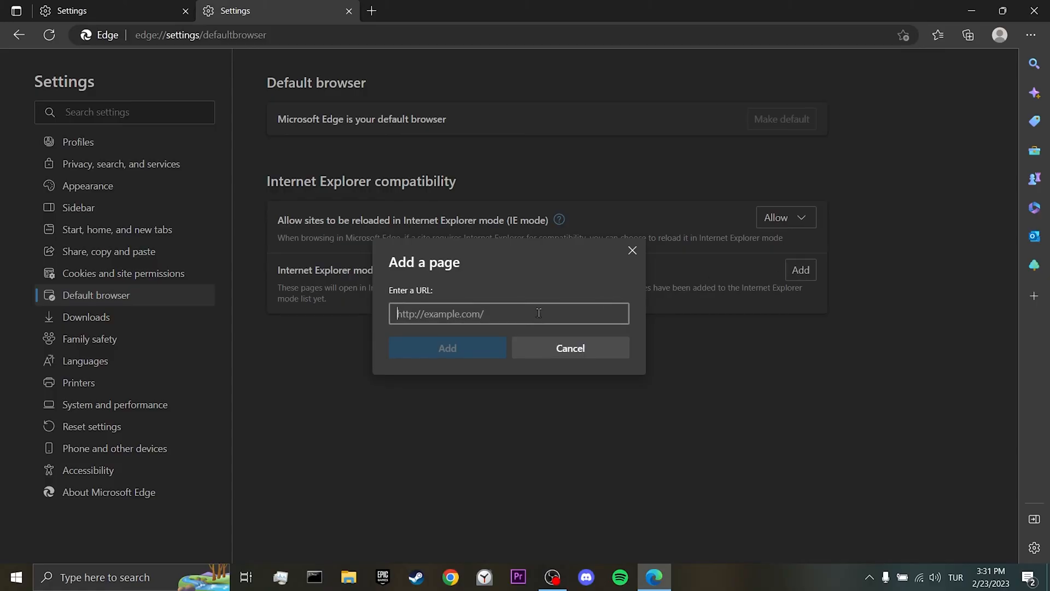
pyautogui.rightClick(508, 314)
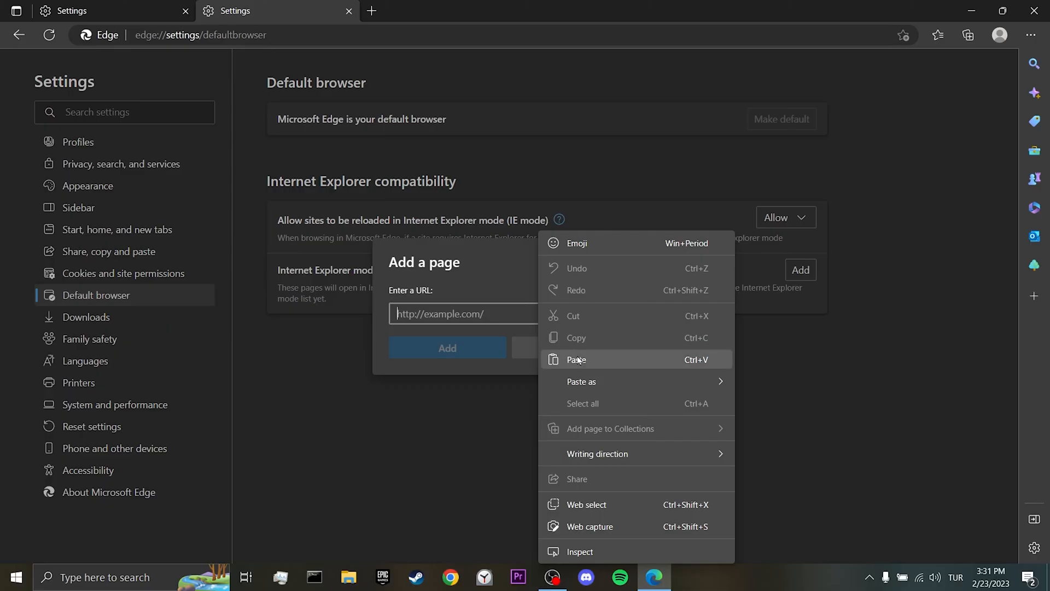
pyautogui.click(575, 359)
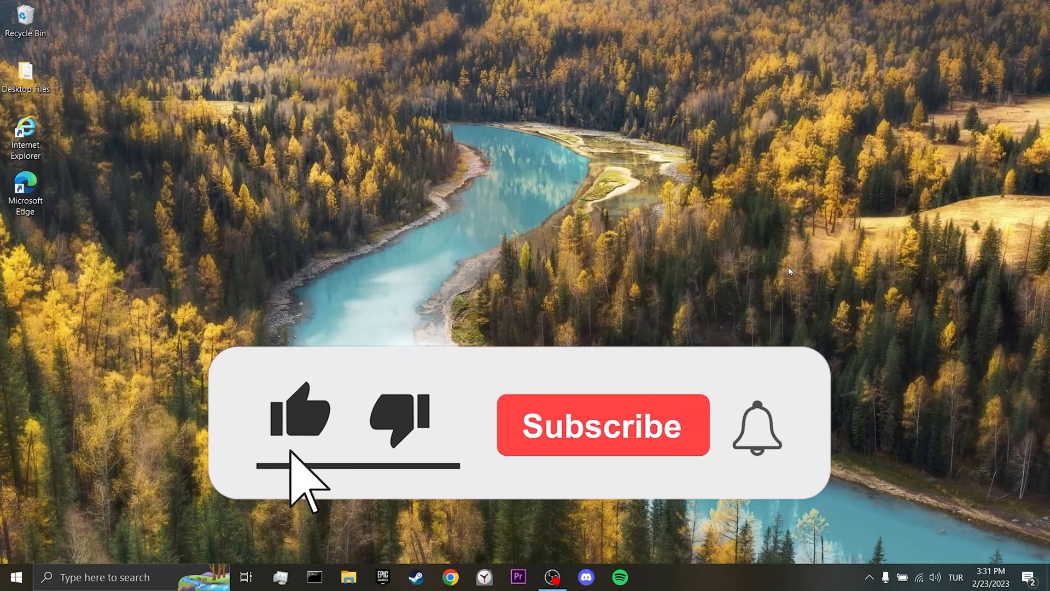
# Step: Close Microsoft Edge, leaving the desktop with its browser shortcuts showing
pyautogui.click(602, 425)
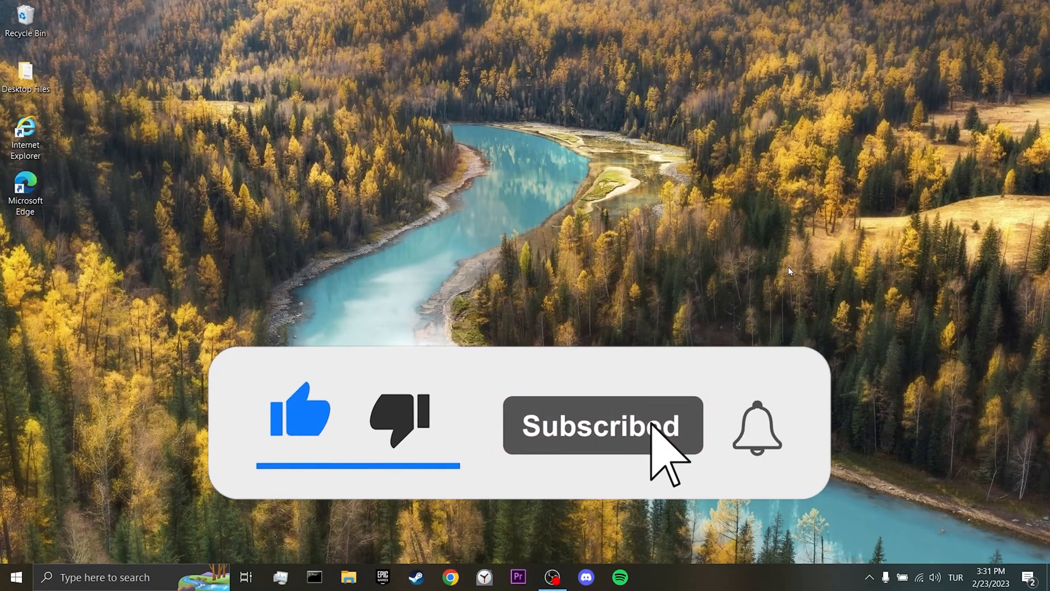
pyautogui.click(757, 429)
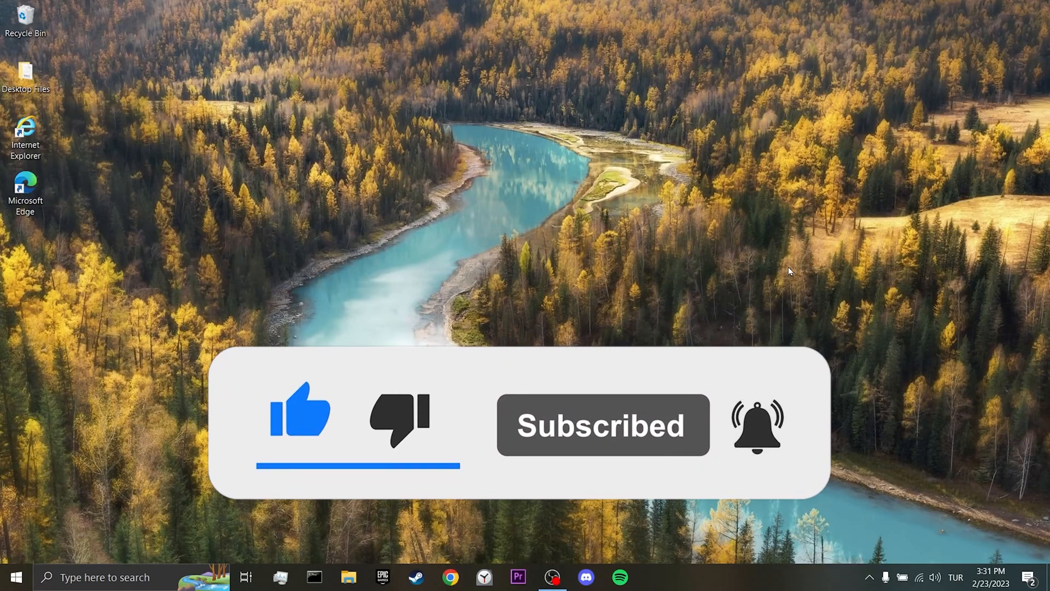